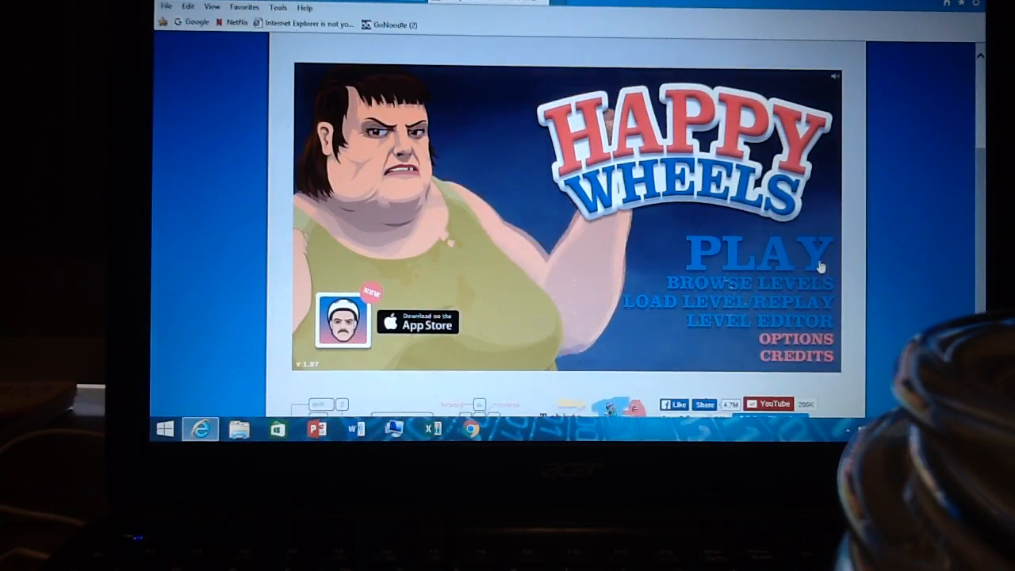
Step: Browse the user-submitted levels and begin a level-name search for 'toast'
{"action": "left_click", "coordinate": [751, 282]}
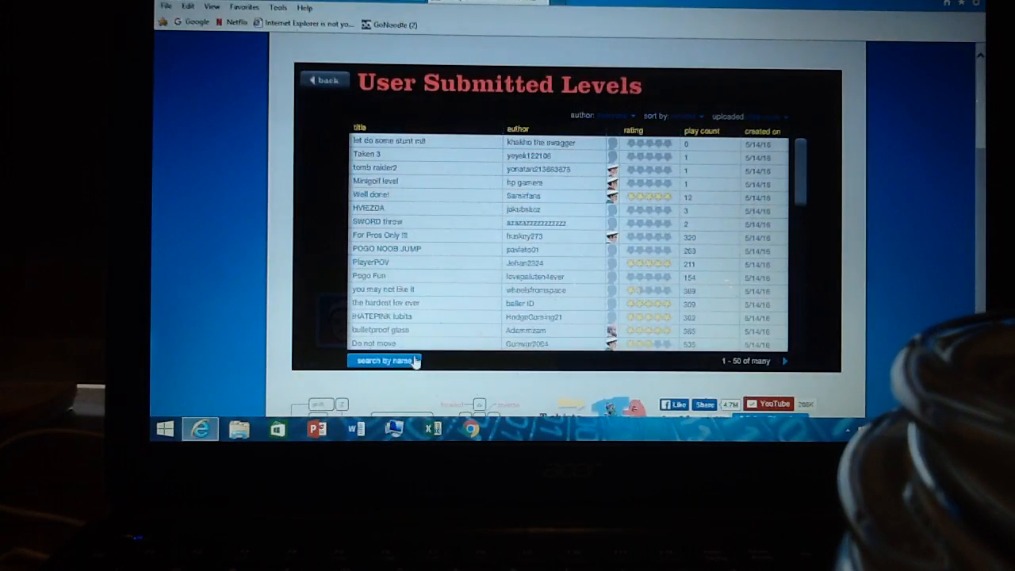
{"action": "left_click", "coordinate": [383, 360]}
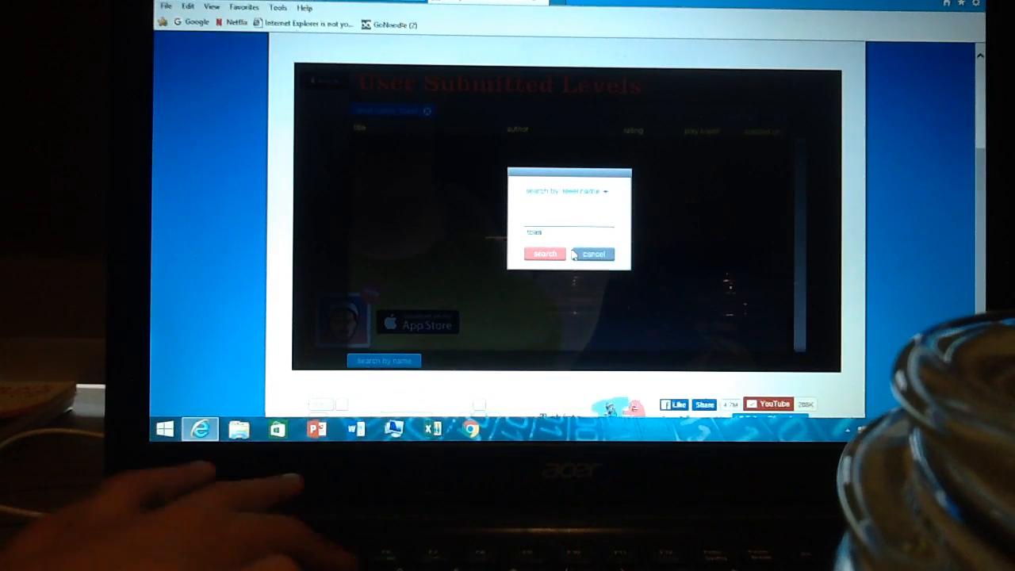
Step: Search 'toast', sort the 37 results by play count, and play 'Toast for breakfast!'
{"action": "left_click", "coordinate": [545, 254]}
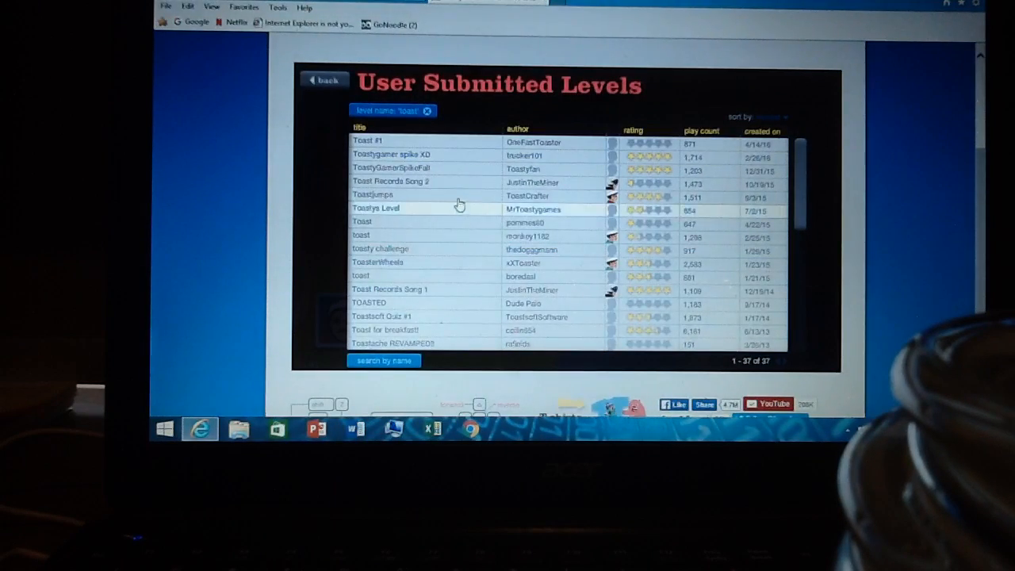
{"action": "left_click", "coordinate": [761, 116]}
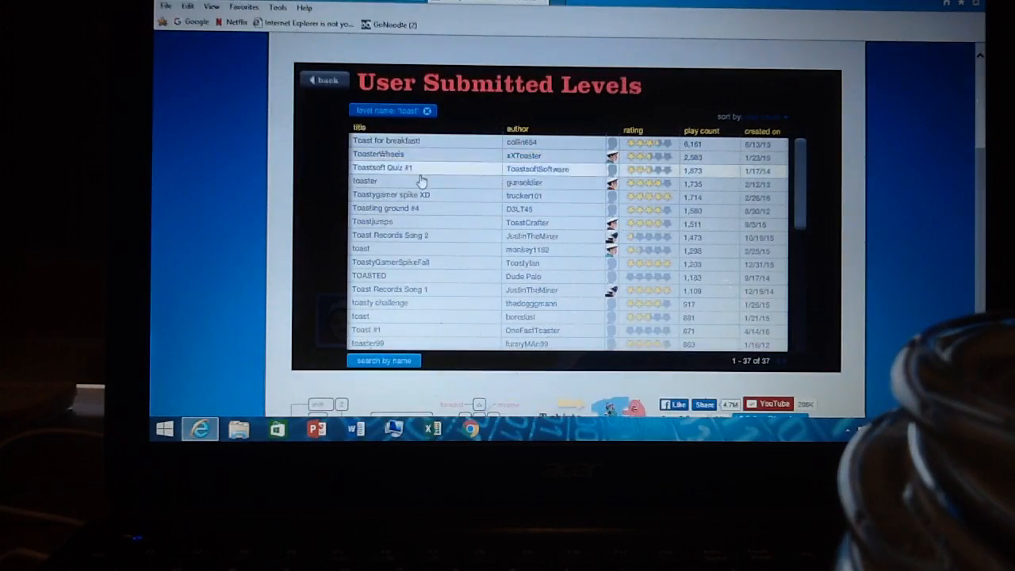
{"action": "left_click", "coordinate": [386, 140]}
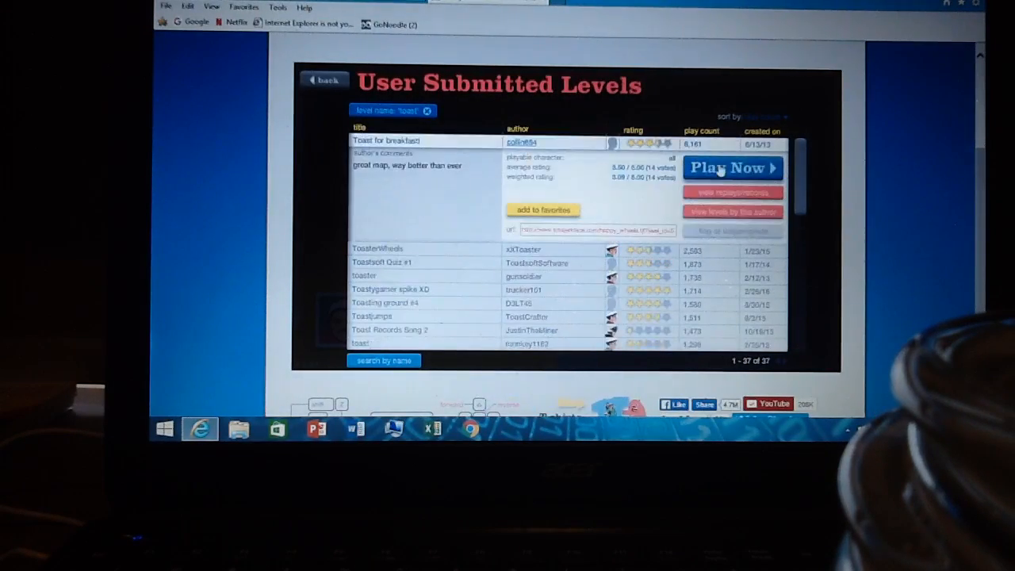
{"action": "left_click", "coordinate": [731, 168]}
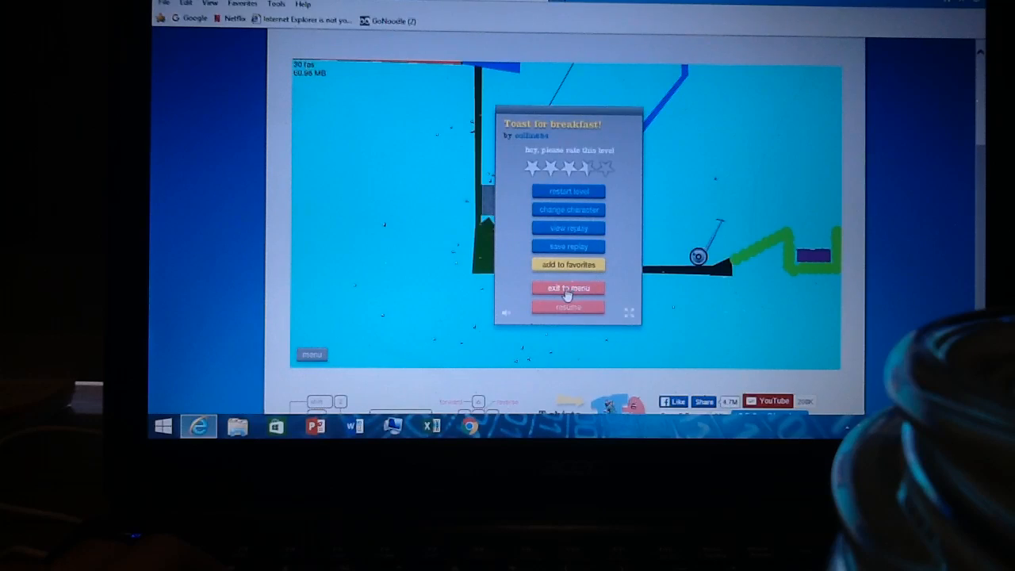
Step: Exit 'Toast for breakfast!', play gunsoldier's 'toaster', then exit back to the results
{"action": "left_click", "coordinate": [568, 287]}
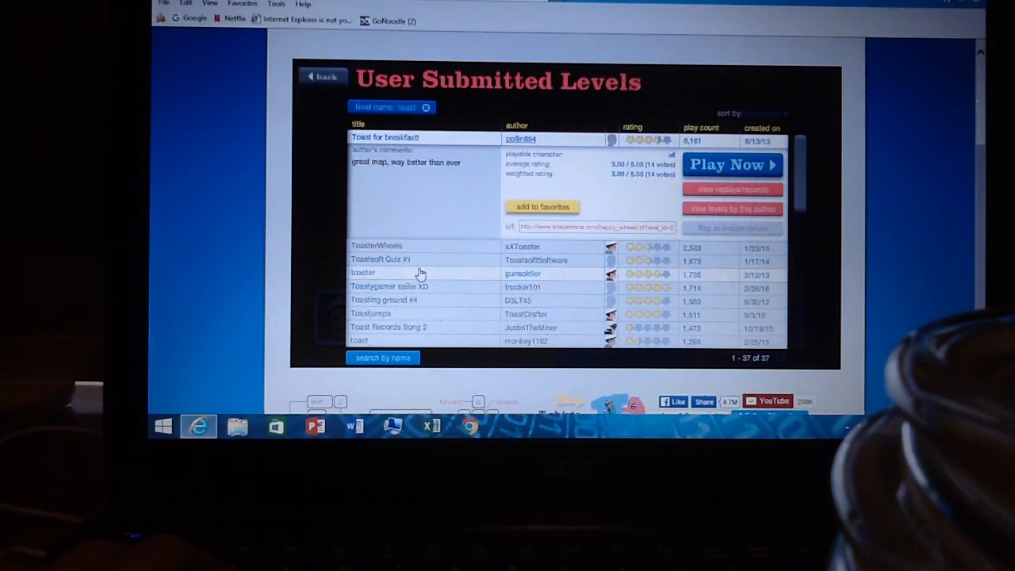
{"action": "left_click", "coordinate": [730, 165]}
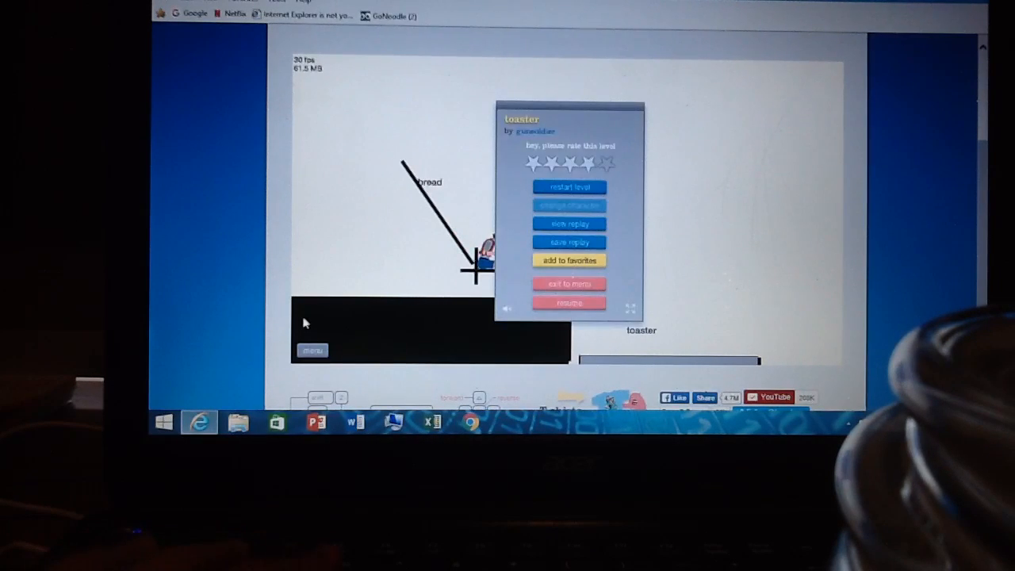
{"action": "left_click", "coordinate": [569, 303]}
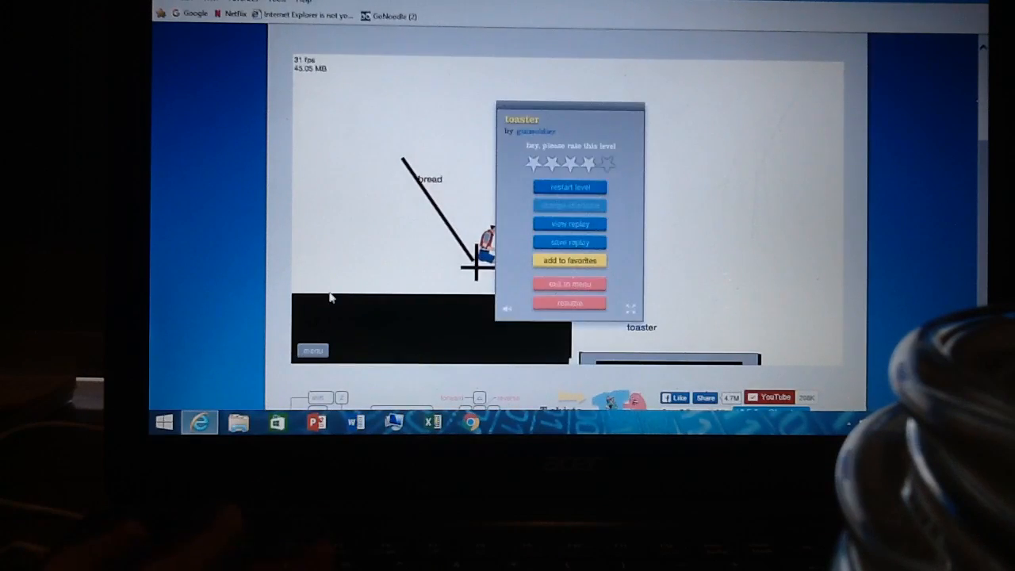
{"action": "left_click", "coordinate": [569, 302]}
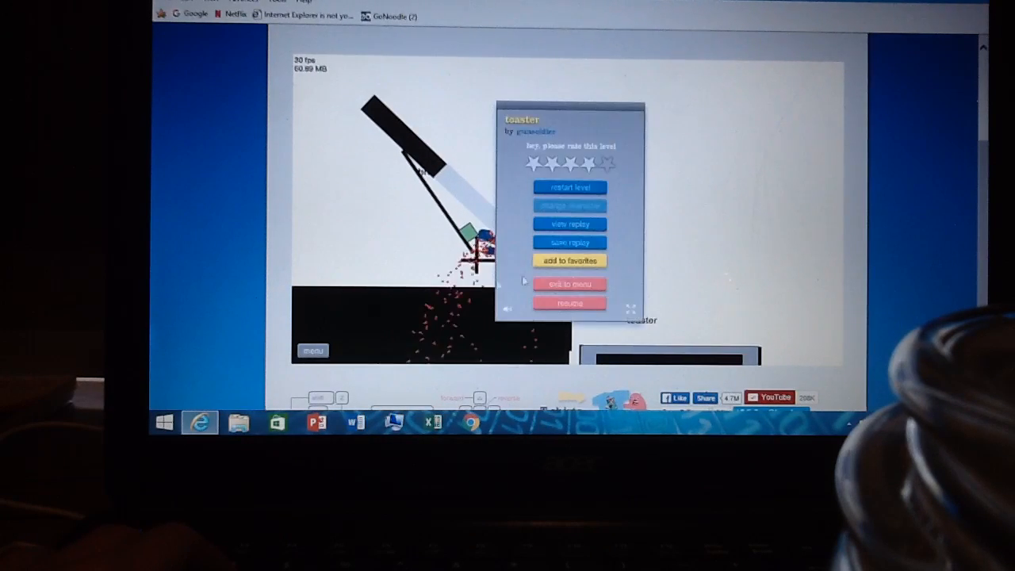
{"action": "left_click", "coordinate": [569, 283]}
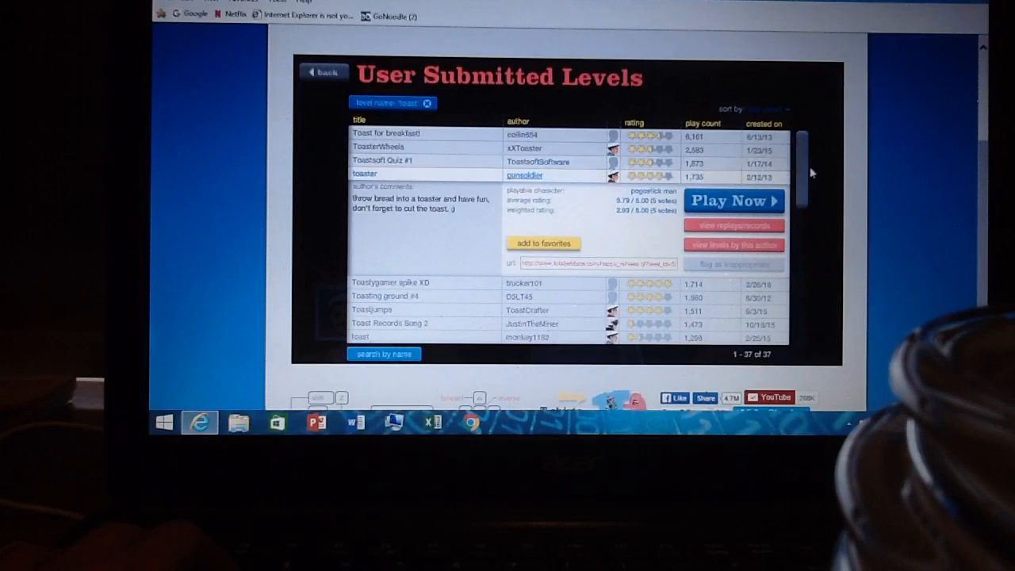
Step: Scroll the toast results and play JustinTheMiner's 'Toast Records Song 1'
{"action": "scroll", "scroll_direction": "down", "scroll_amount": 3}
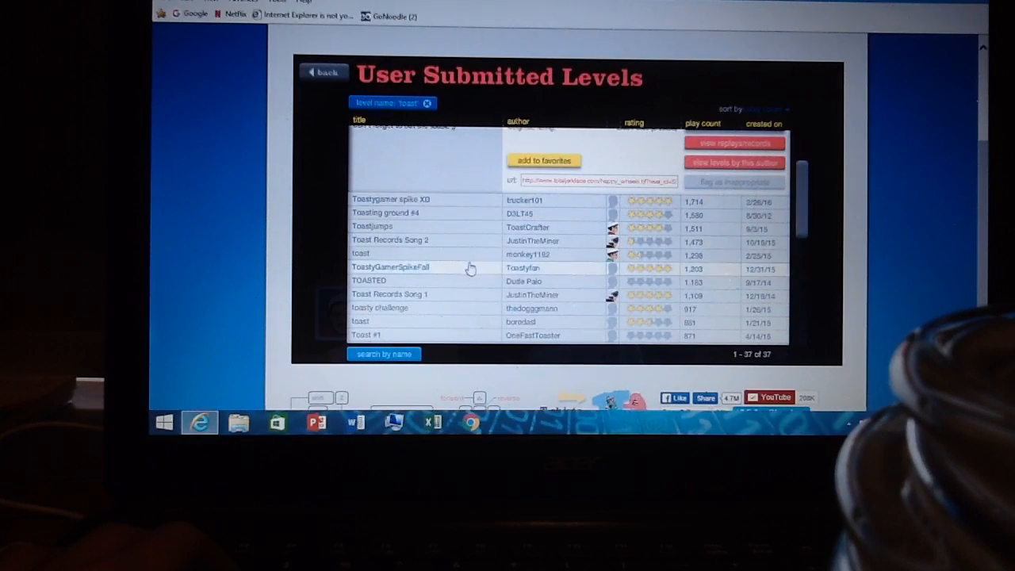
{"action": "left_click", "coordinate": [389, 242]}
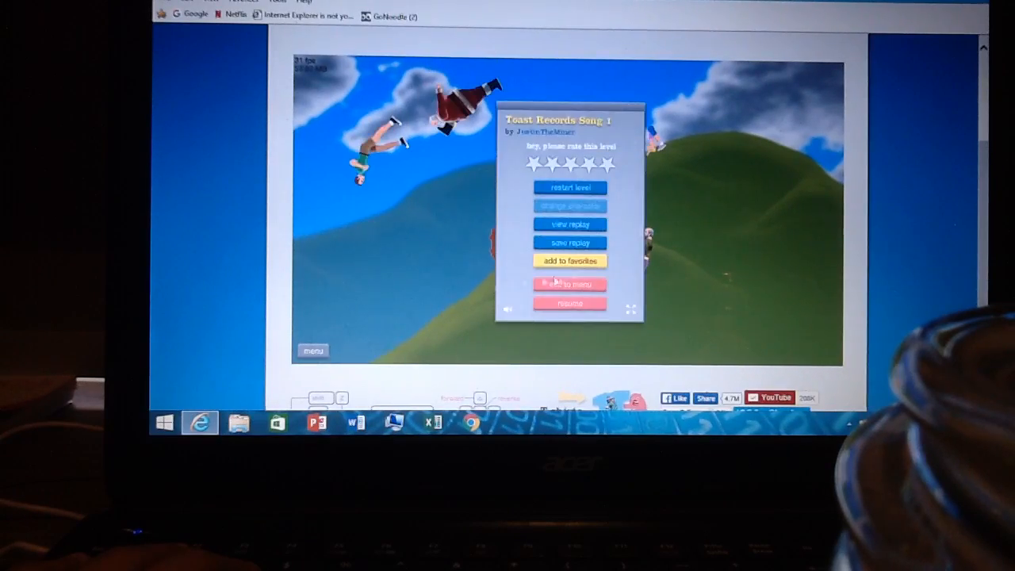
{"action": "left_click", "coordinate": [569, 284]}
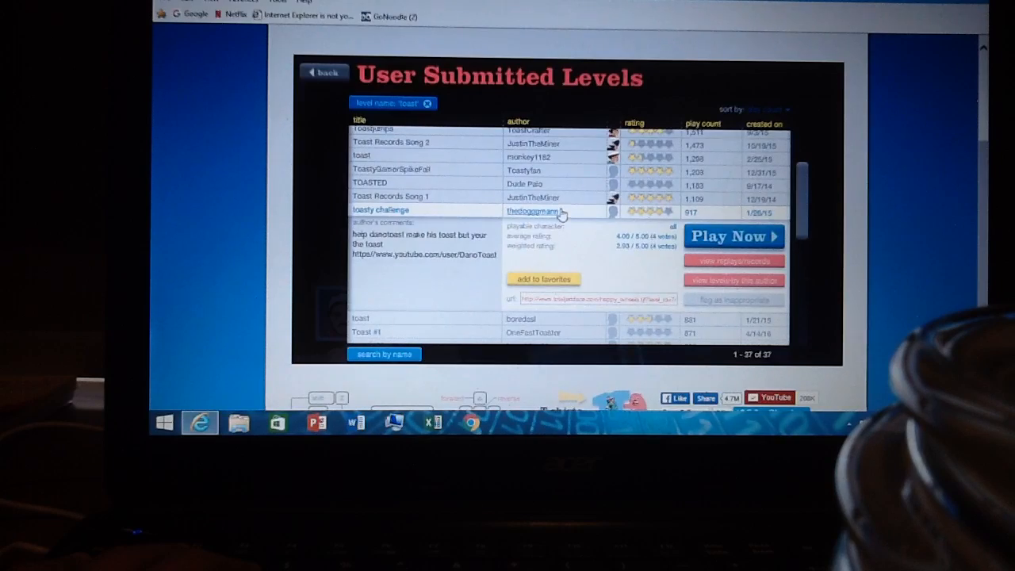
{"action": "left_click", "coordinate": [732, 237]}
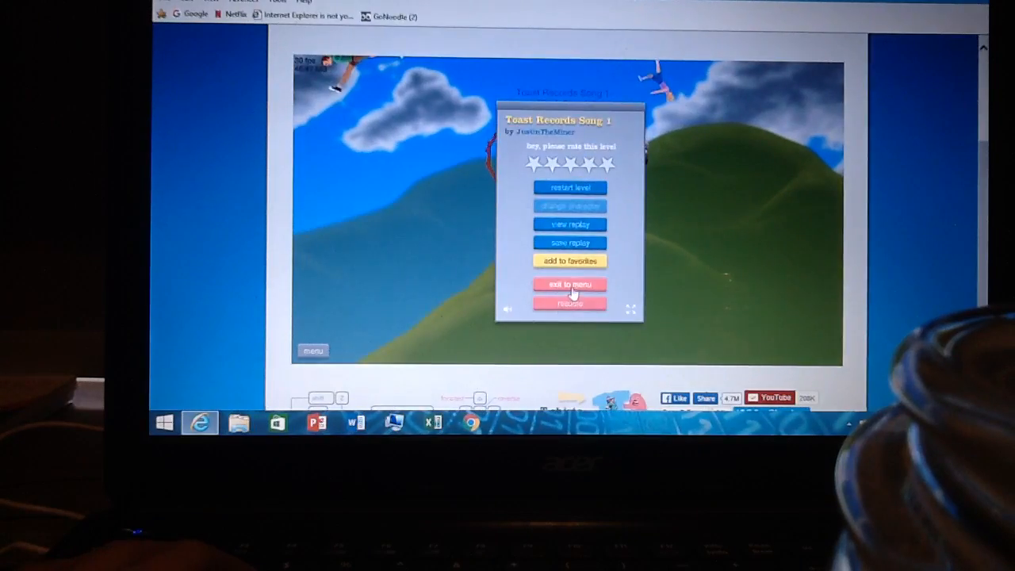
Step: Exit 'Toast Records Song 1' and play 'Toaster Land' by Toaster Head
{"action": "left_click", "coordinate": [569, 284]}
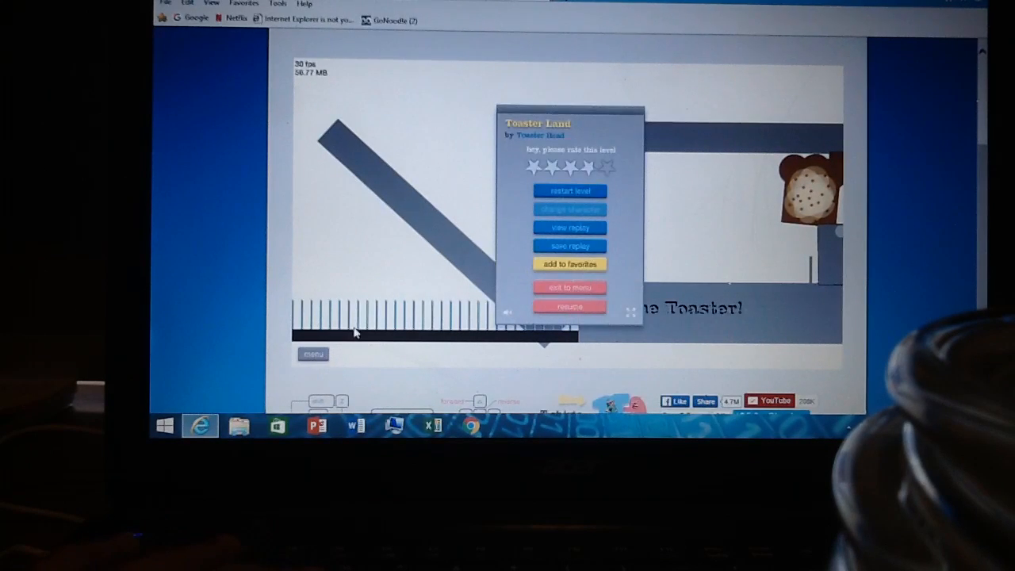
{"action": "left_click", "coordinate": [569, 306]}
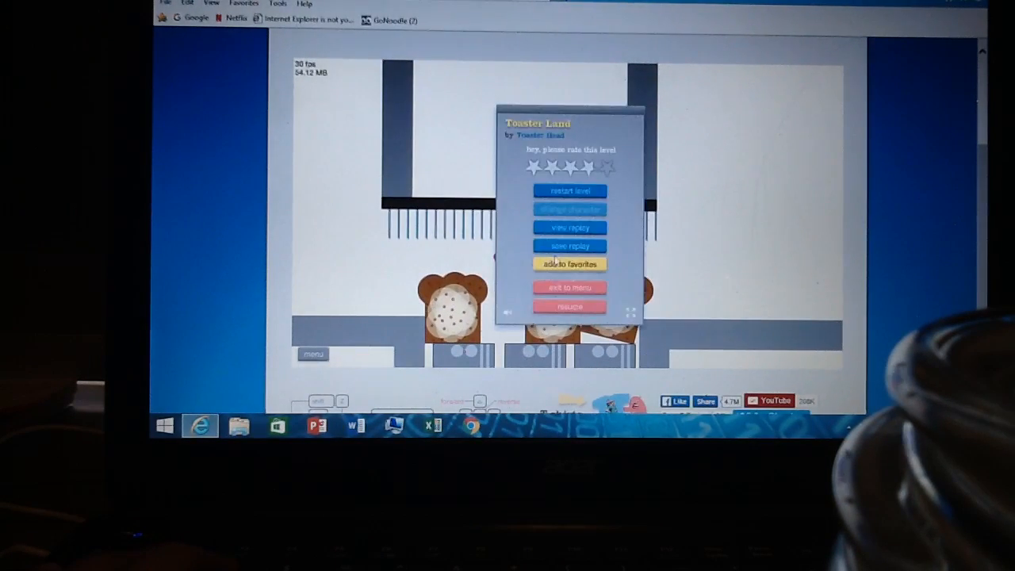
{"action": "left_click", "coordinate": [569, 287]}
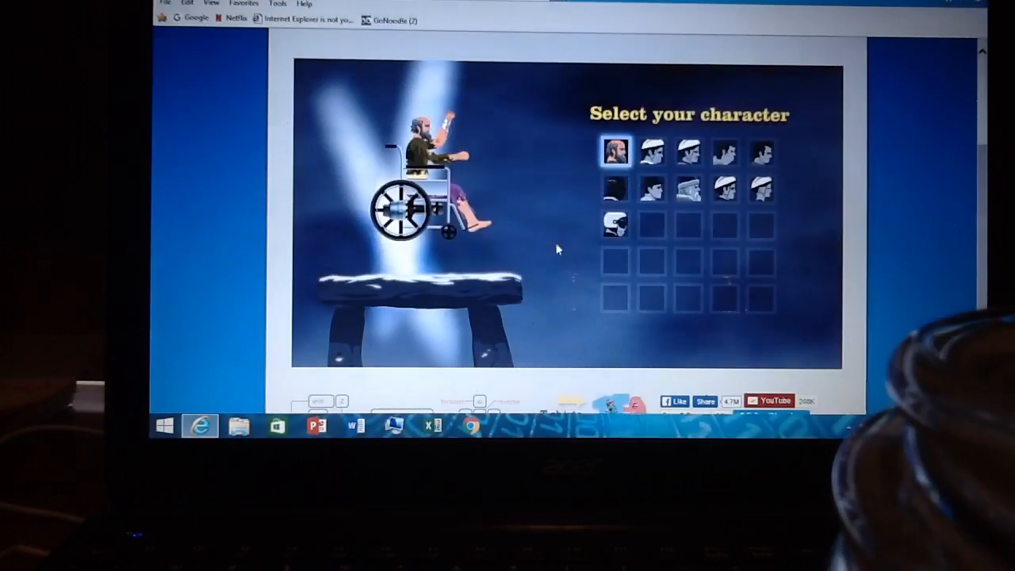
Step: Choose the wheelchair guy and resume playing 'Toast's FnIOFDJASIO'
{"action": "left_click", "coordinate": [651, 151]}
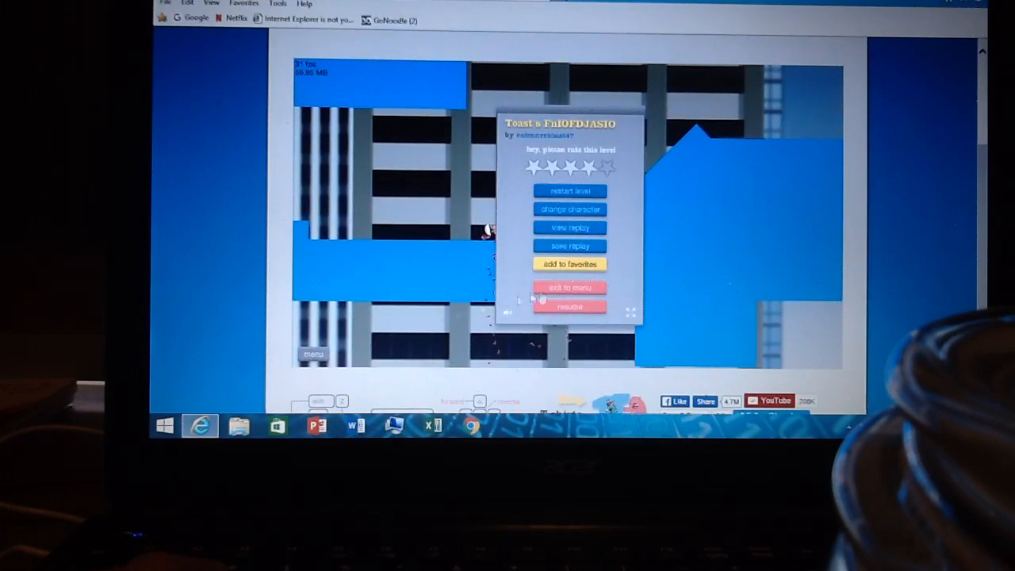
{"action": "left_click", "coordinate": [569, 287]}
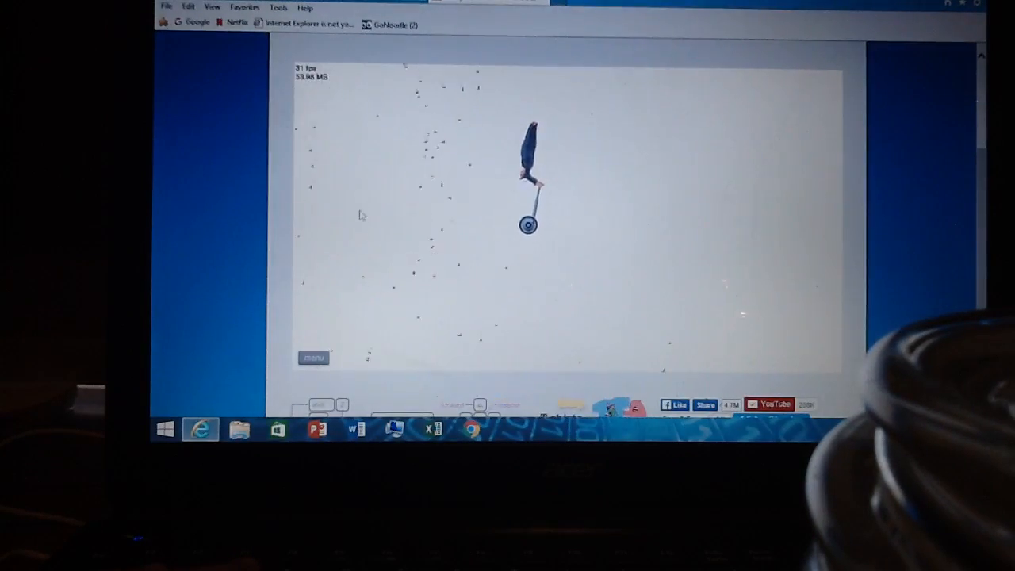
Step: Play D3LT45's 'Toasting Ground #2' from the toast results, then exit to the list
{"action": "left_click", "coordinate": [314, 358]}
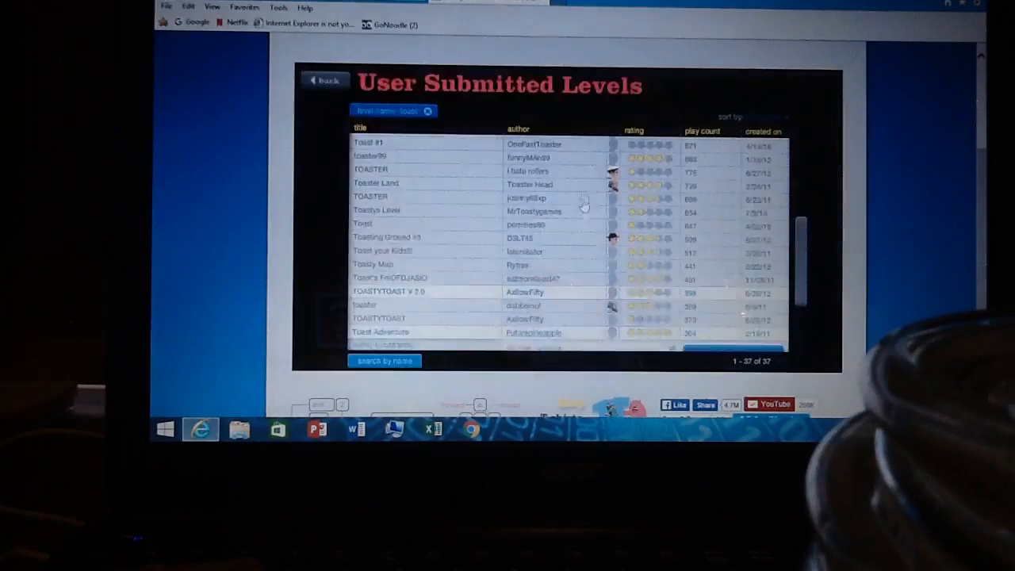
{"action": "left_click", "coordinate": [381, 199]}
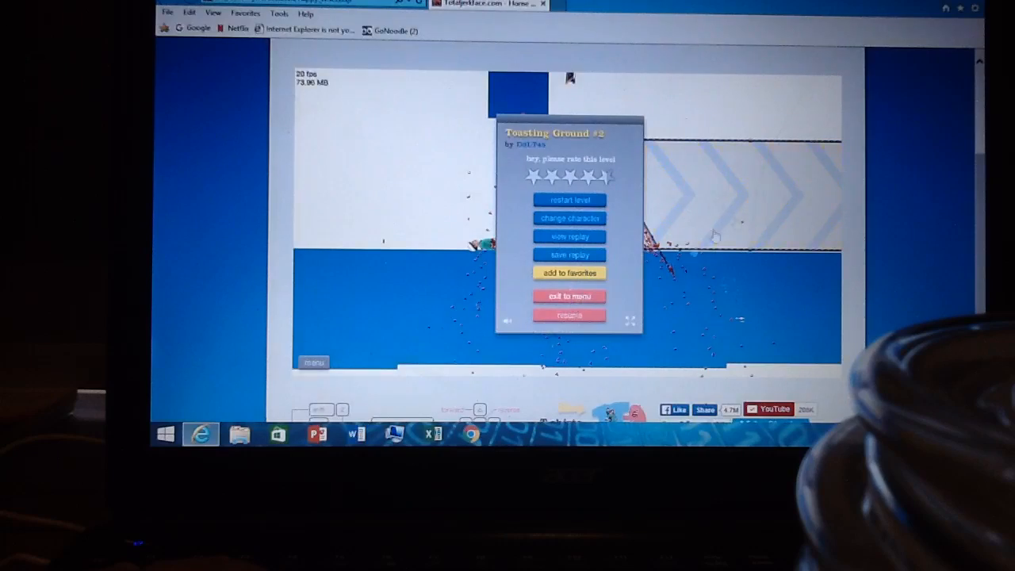
{"action": "left_click", "coordinate": [569, 296]}
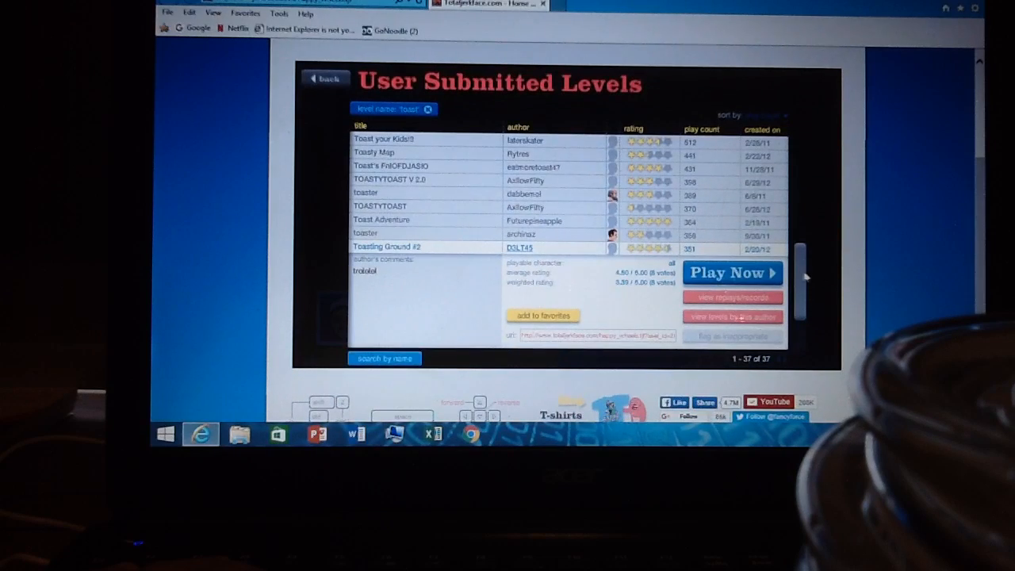
Step: Scroll down, play rafields' 'Toastache REVAMPED!!', and exit back to the results
{"action": "scroll", "scroll_direction": "down", "scroll_amount": 3}
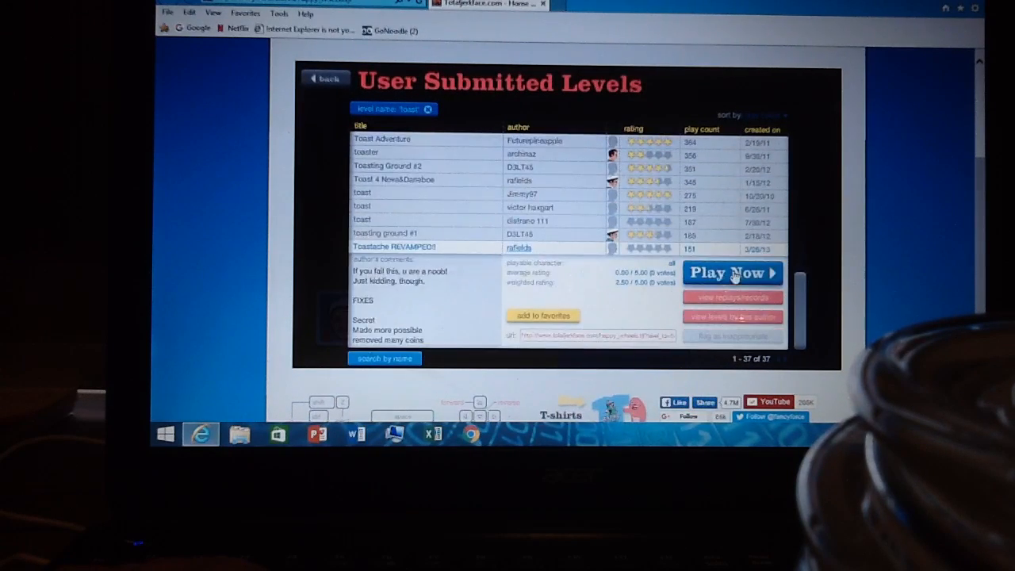
{"action": "left_click", "coordinate": [731, 272]}
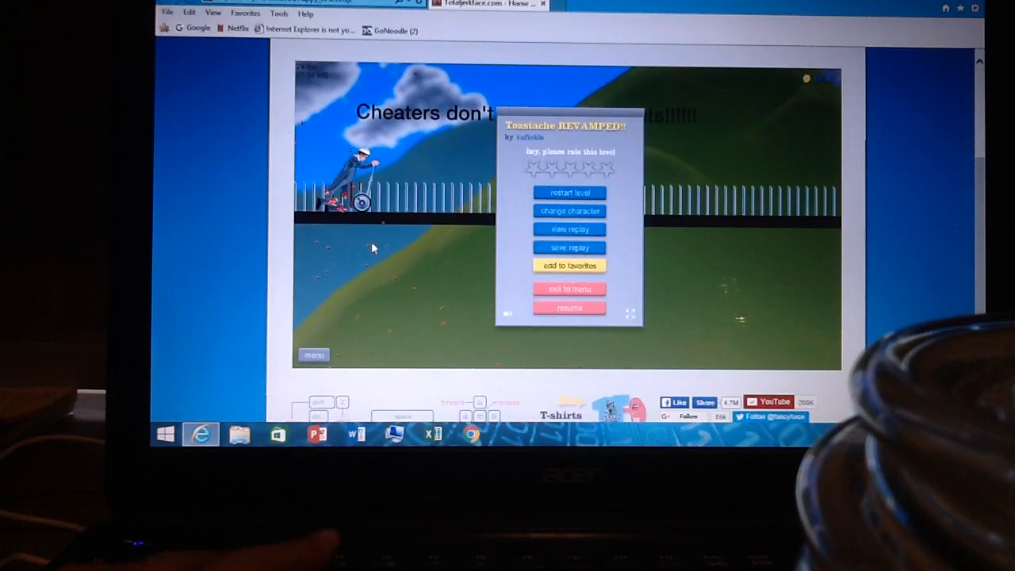
{"action": "left_click", "coordinate": [568, 308]}
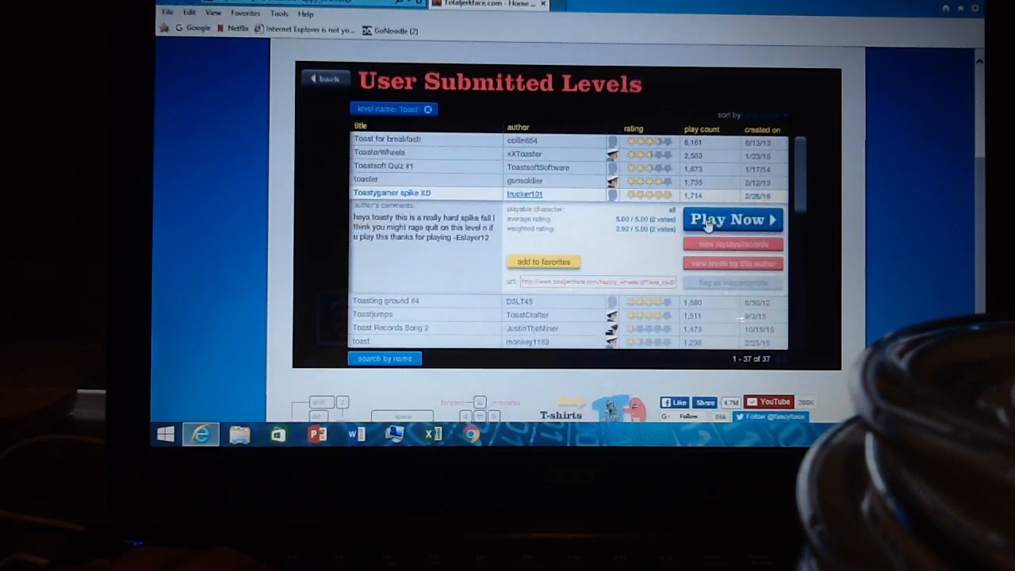
Step: Play 'Toastygamer spike XD', then scroll to lower-played results like 'TOASTED'
{"action": "left_click", "coordinate": [731, 220]}
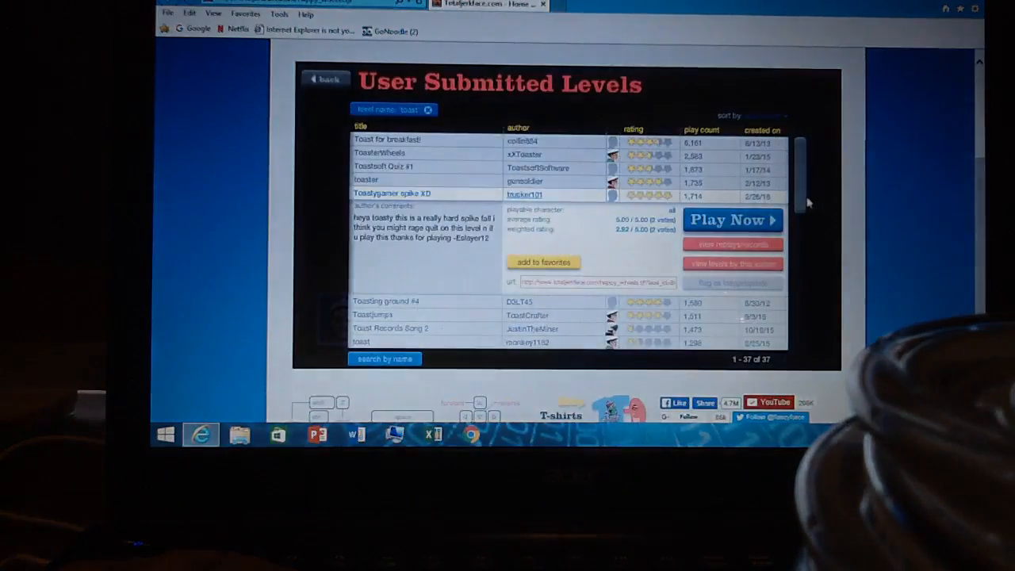
{"action": "scroll", "scroll_direction": "down", "scroll_amount": 3}
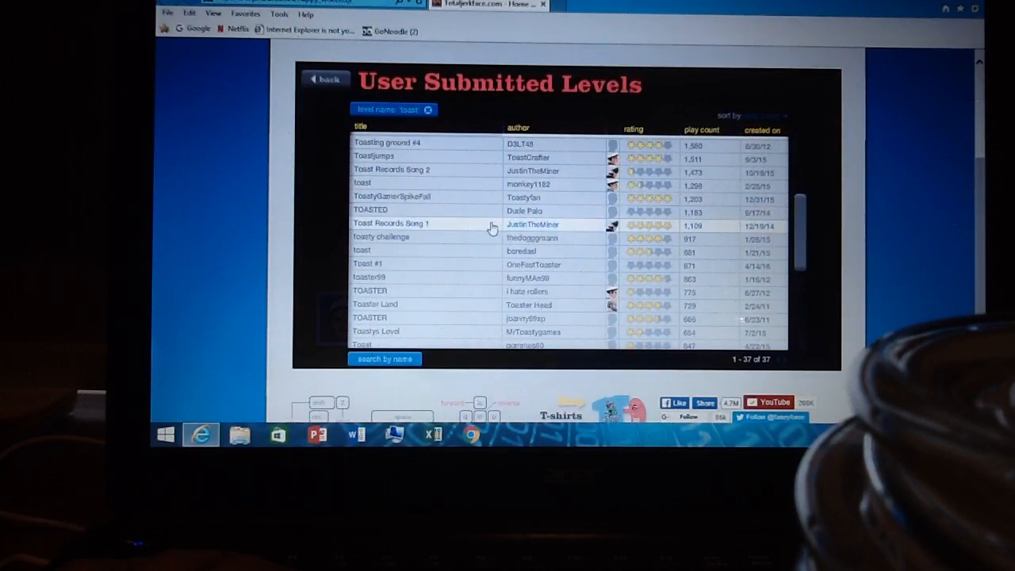
Step: Play and exit 'Toast Records Song 1', then search levels named 'i am bre' and play the bread level
{"action": "left_click", "coordinate": [389, 225]}
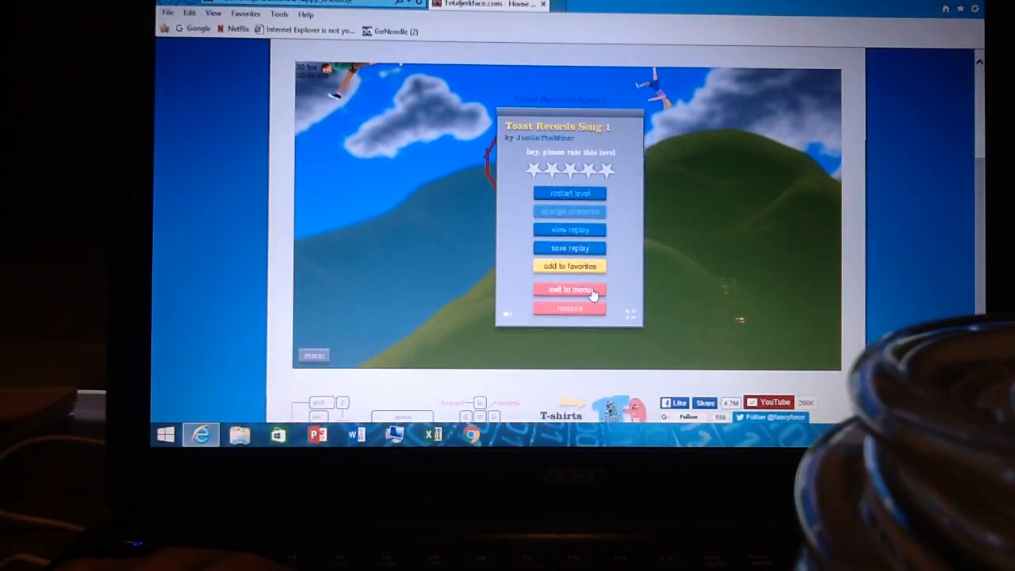
{"action": "left_click", "coordinate": [568, 288]}
{"action": "type", "text": "I am tre"}
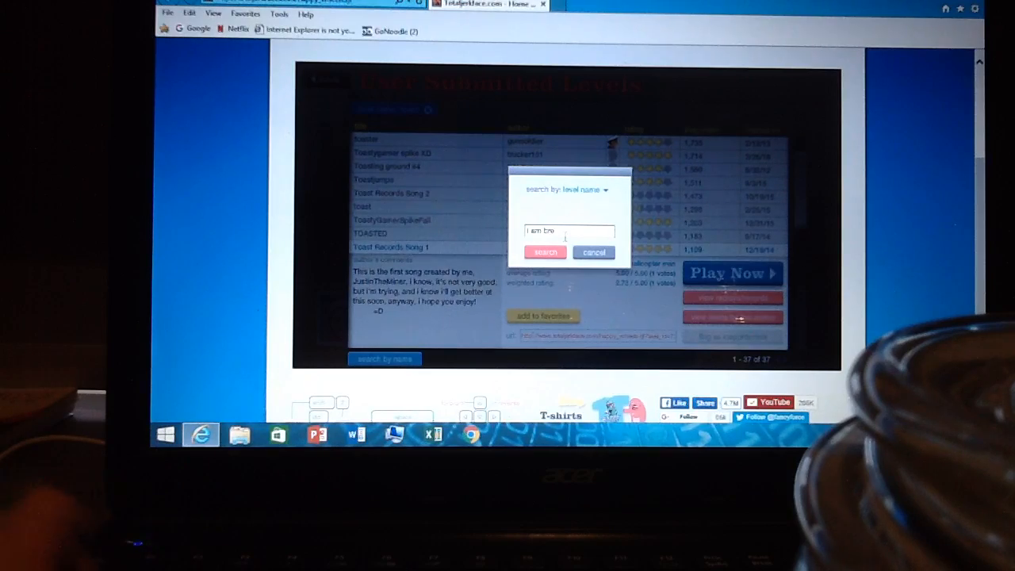
{"action": "left_click", "coordinate": [545, 252]}
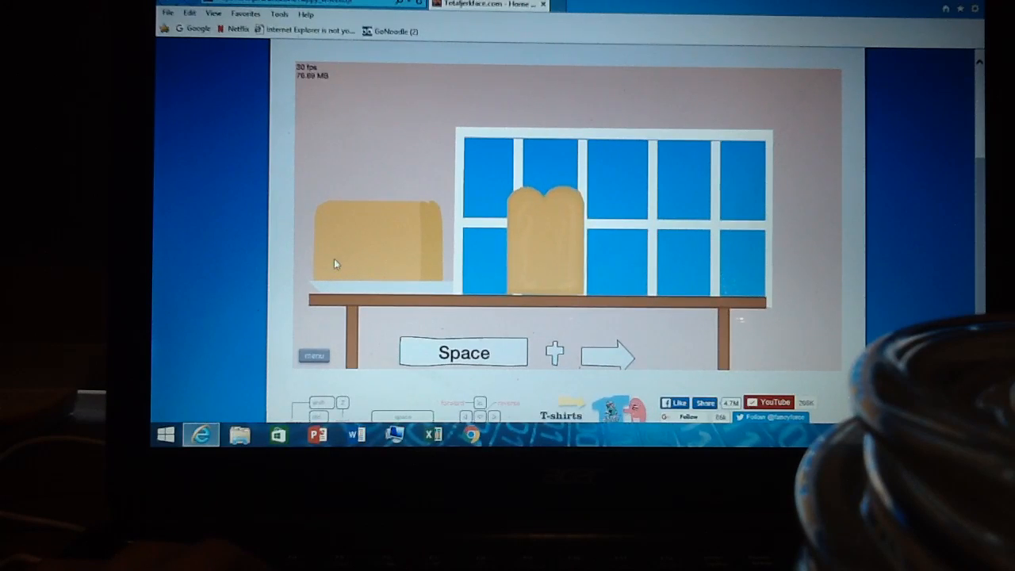
Step: Push the bread slice through I Am Bread to victory at 55.60 seconds
{"action": "key", "text": "space"}
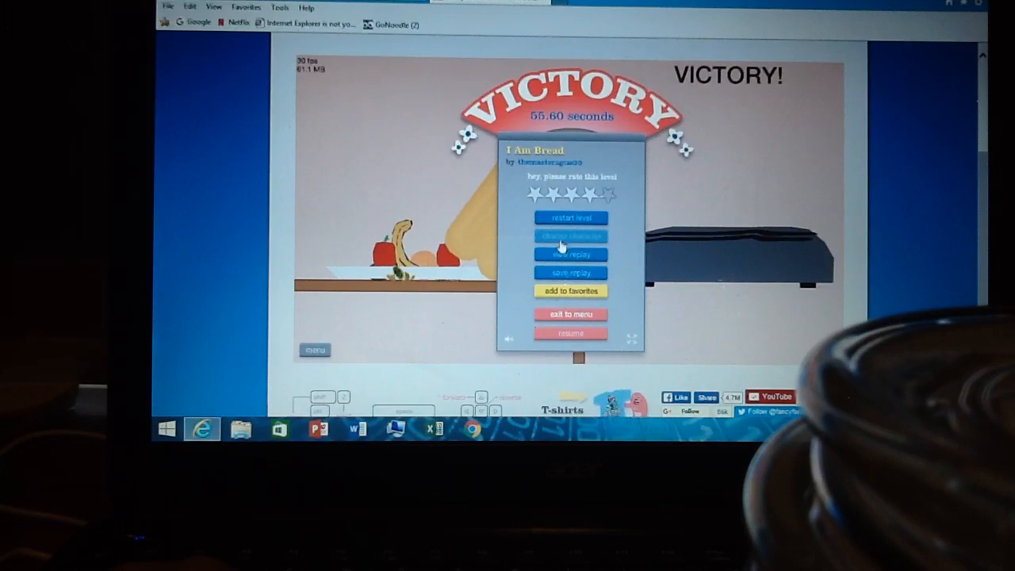
Step: Exit the I Am Bread level and leave the 'I am bread' results for the main menu
{"action": "left_click", "coordinate": [570, 314]}
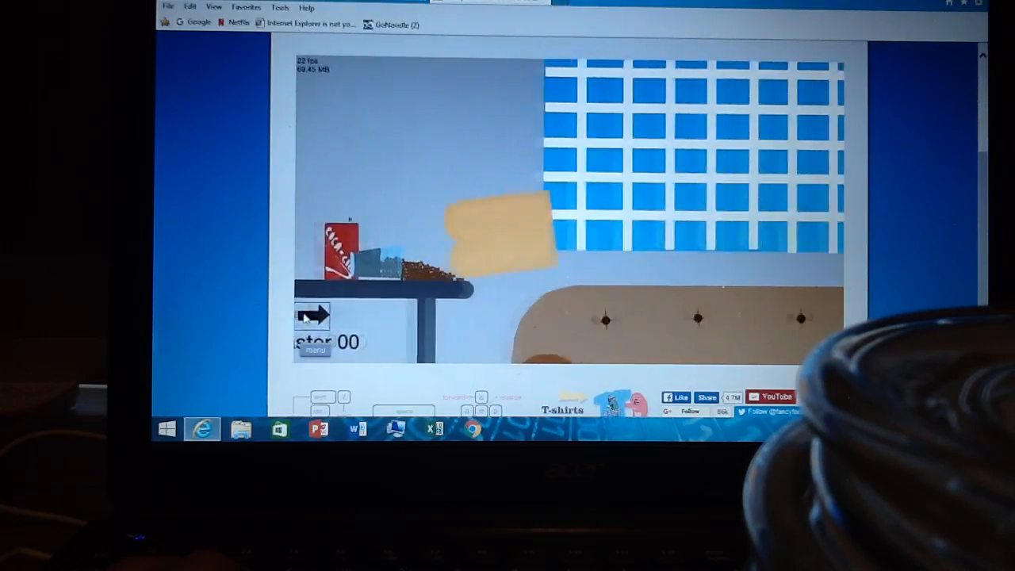
{"action": "left_click", "coordinate": [313, 316]}
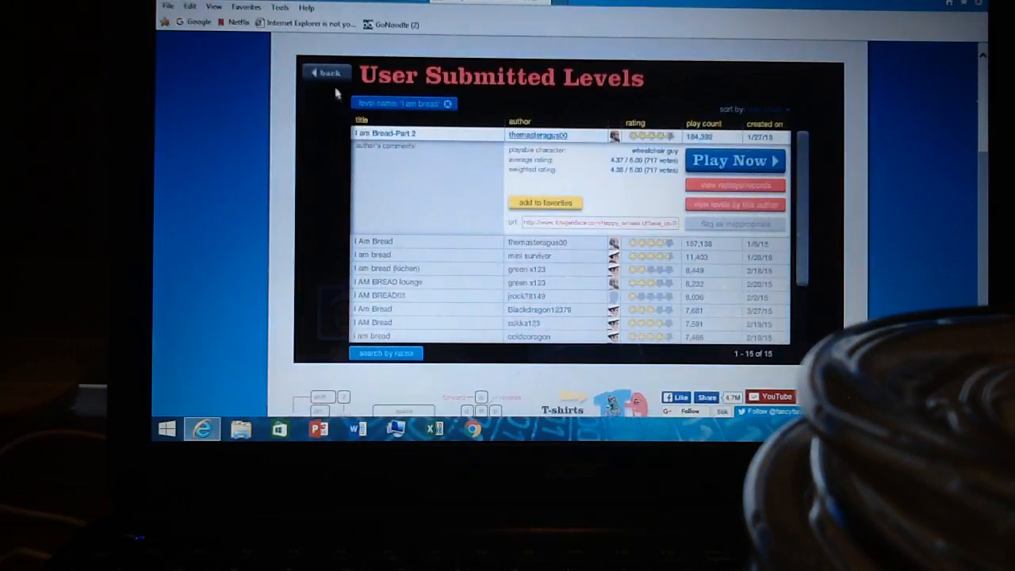
{"action": "left_click", "coordinate": [326, 71]}
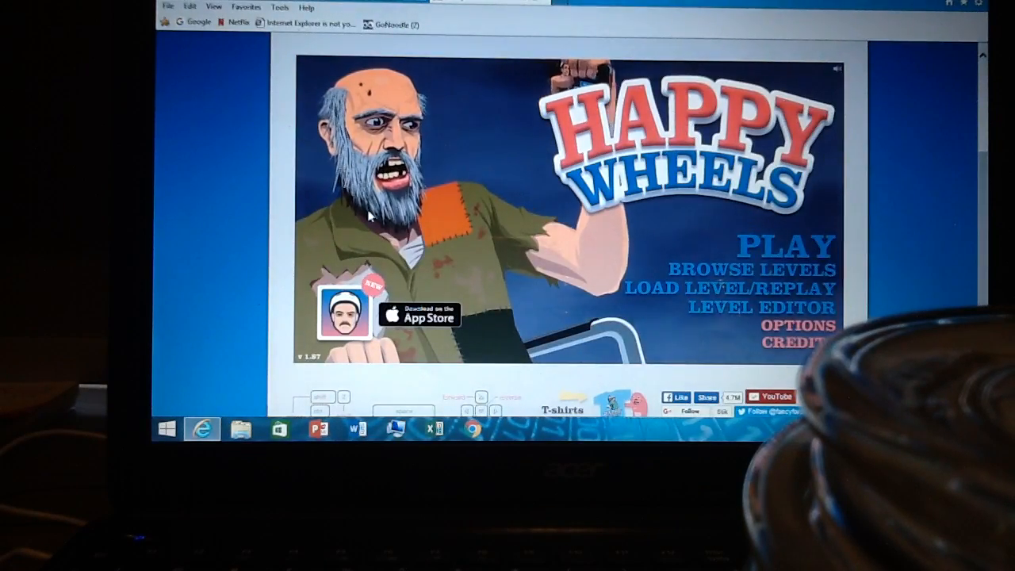